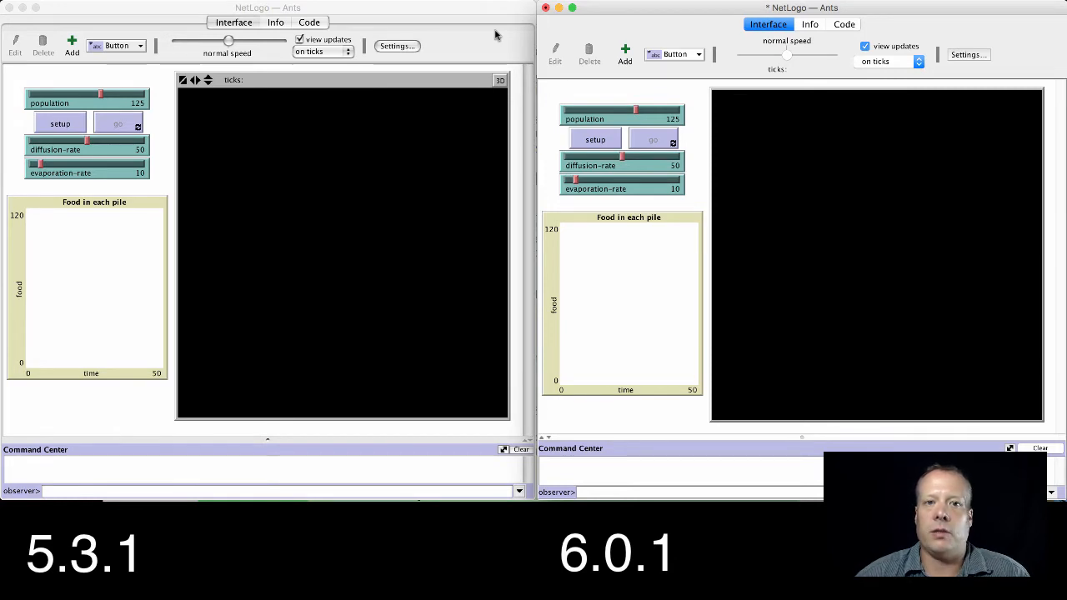
mouse_move(153, 155)
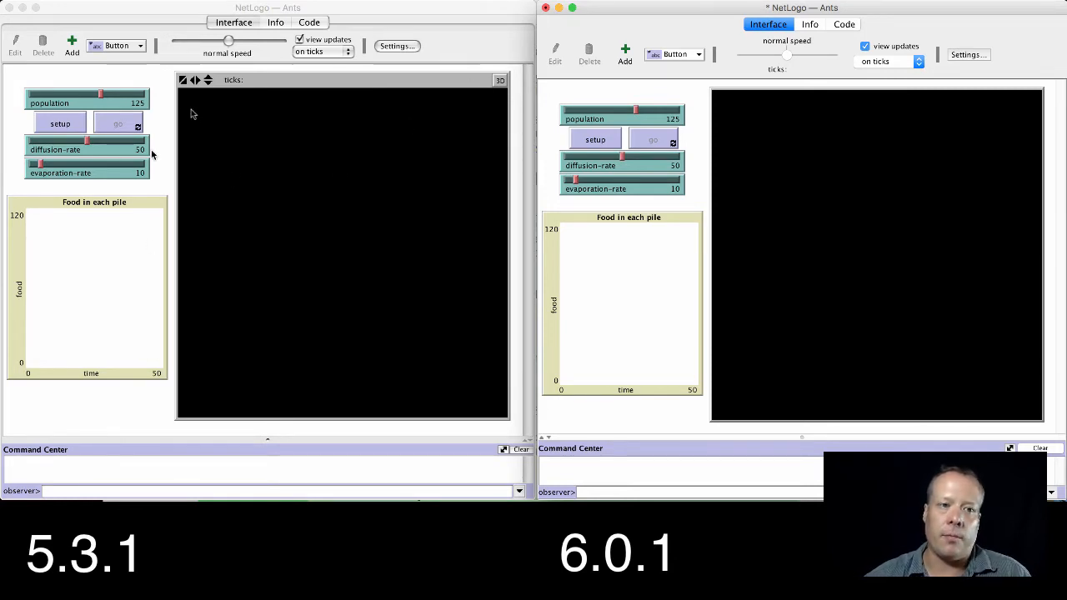
mouse_move(351, 224)
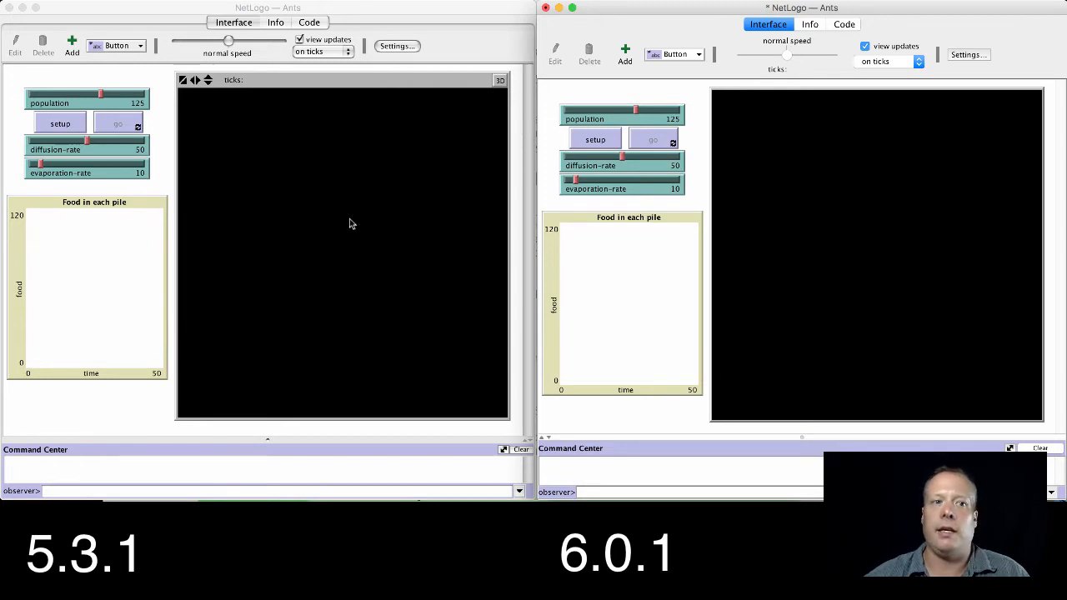
mouse_move(792, 226)
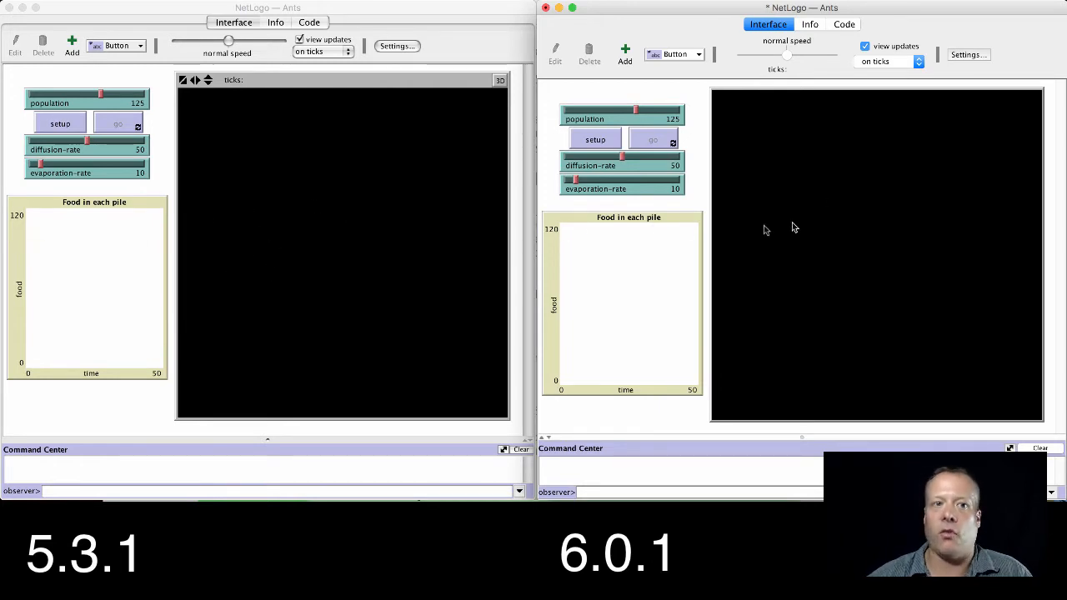
mouse_move(797, 245)
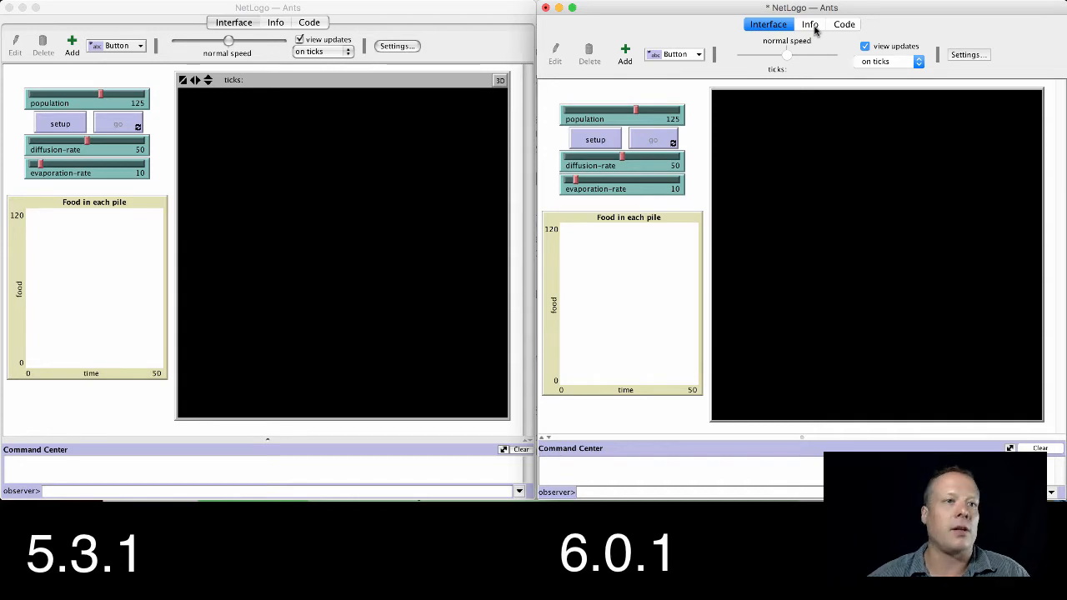
mouse_move(427, 263)
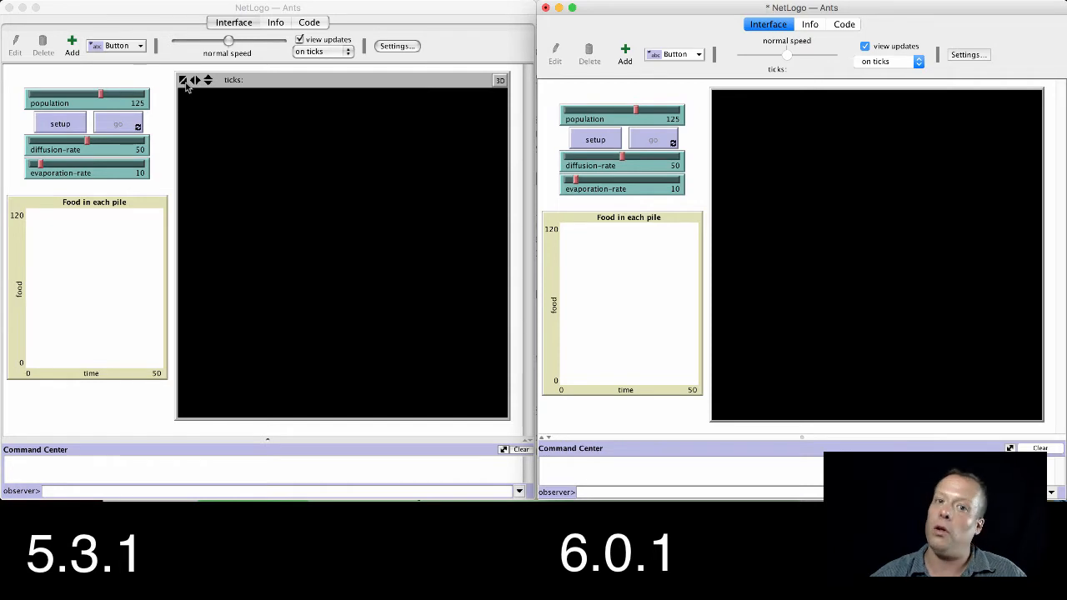
mouse_move(315, 90)
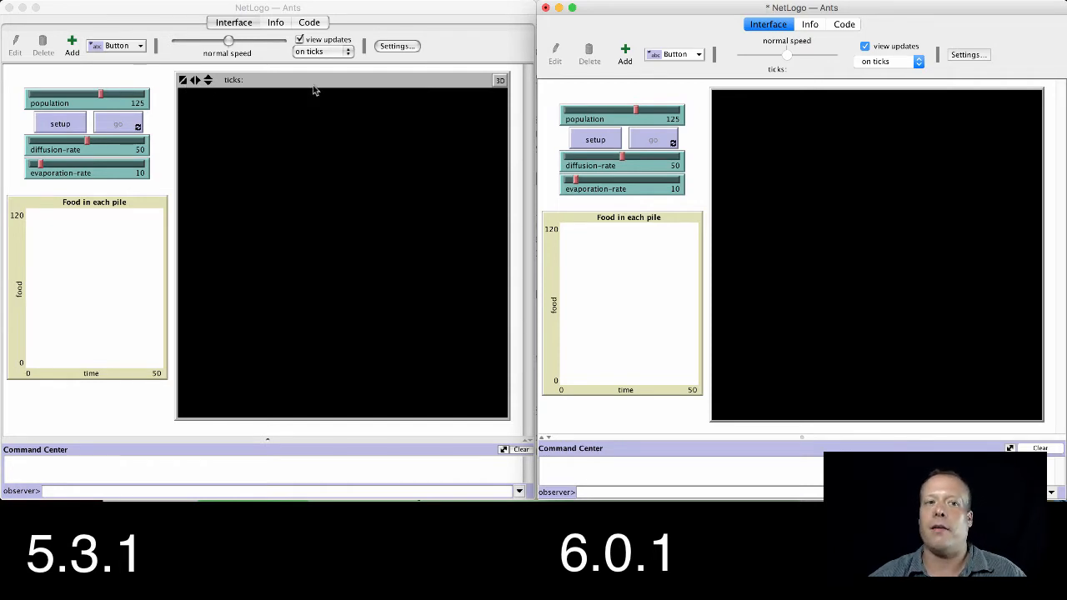
mouse_move(820, 156)
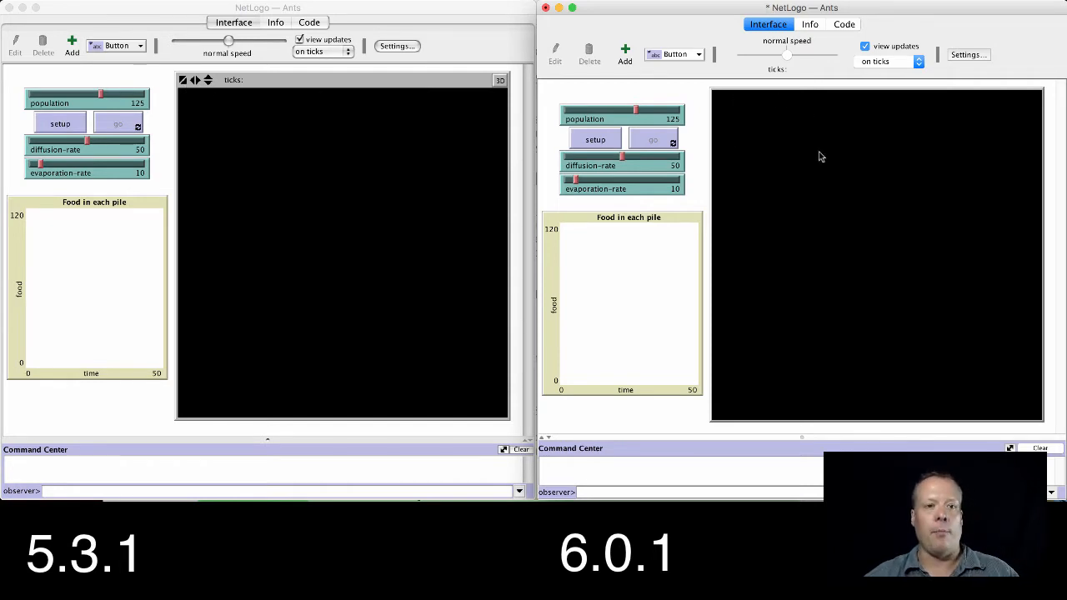
Step: Inspect the world settings of the 6.0.1 and 5.3.1 models and close them unchanged
right_click(820, 157)
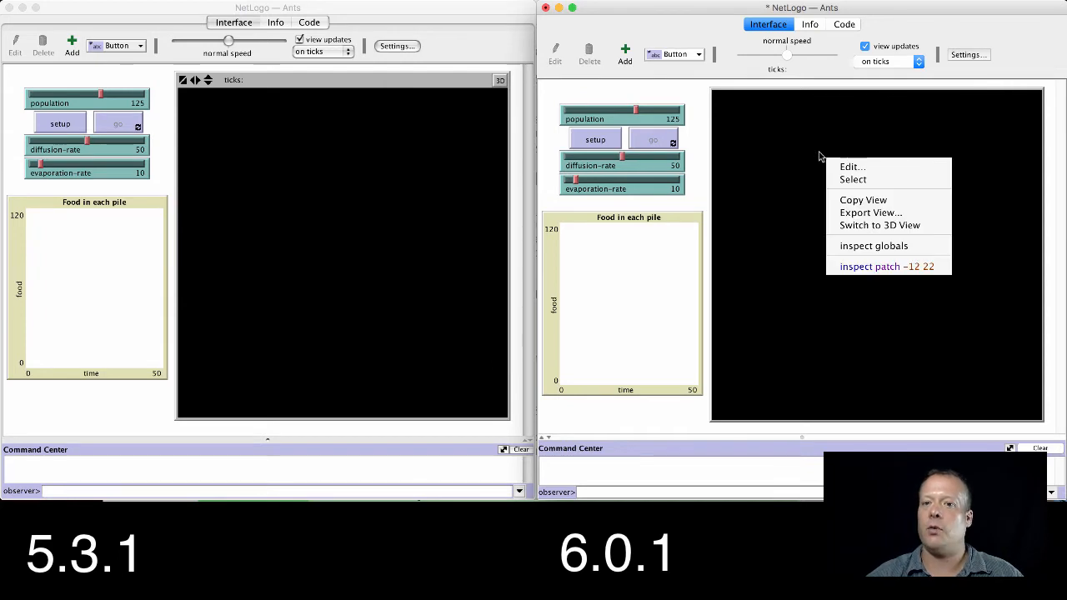
mouse_move(882, 225)
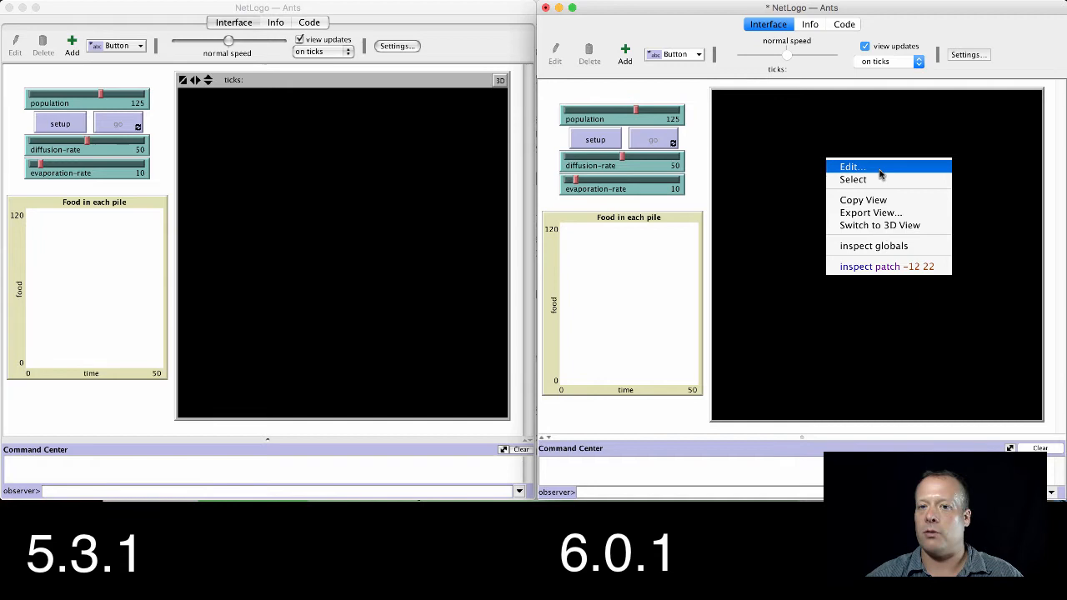
click(850, 167)
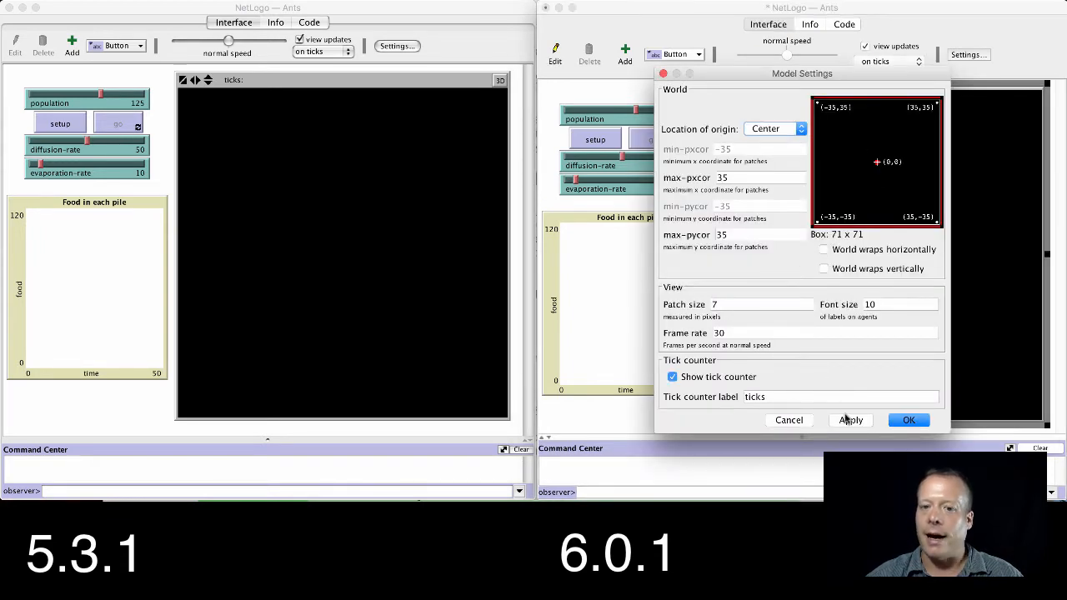
mouse_move(270, 126)
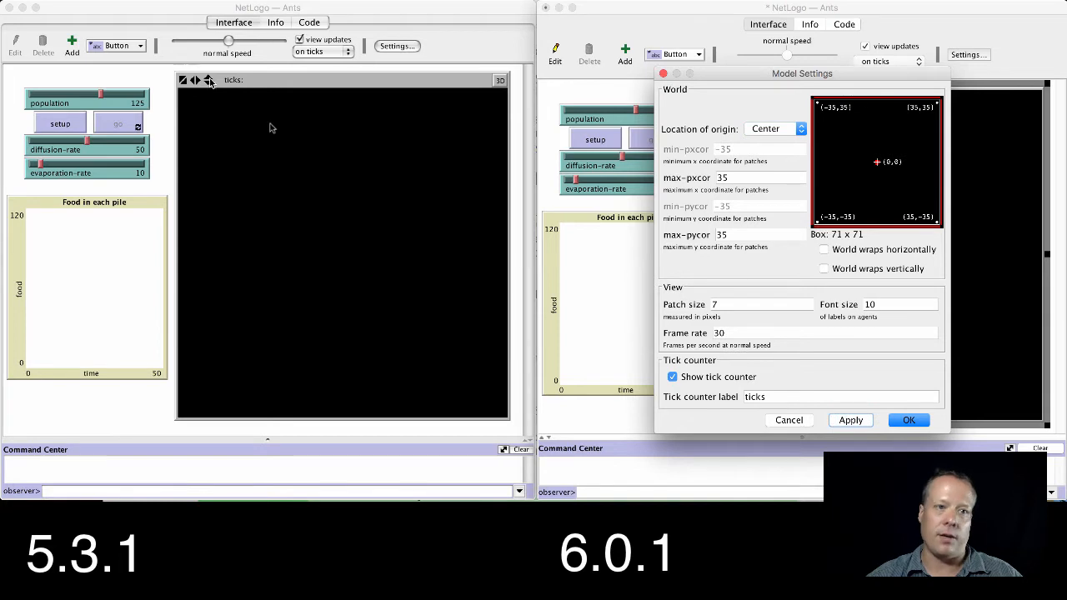
click(907, 420)
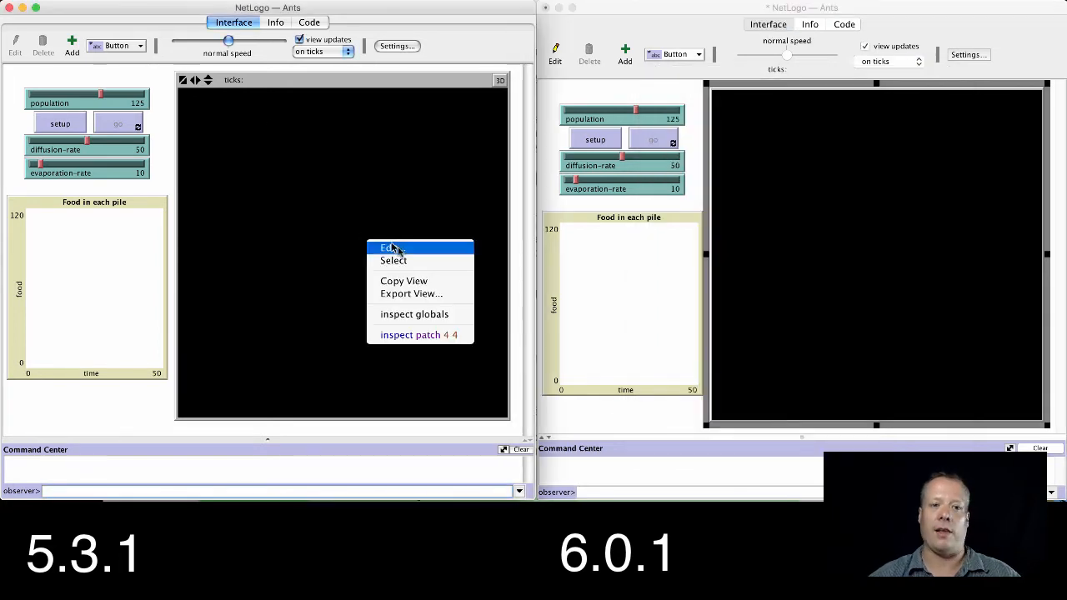
mouse_move(426, 314)
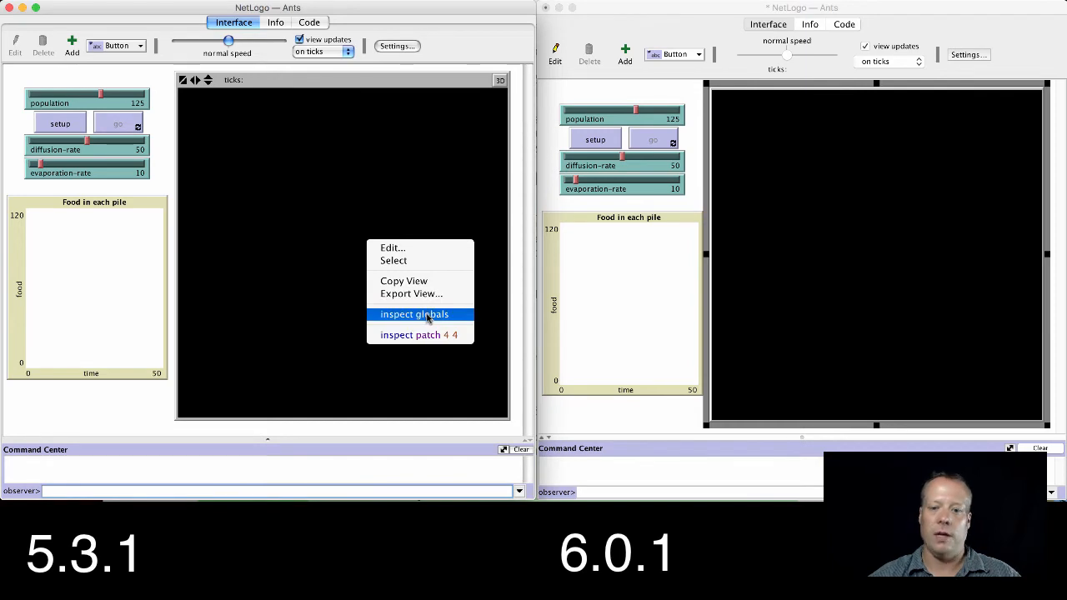
mouse_move(394, 260)
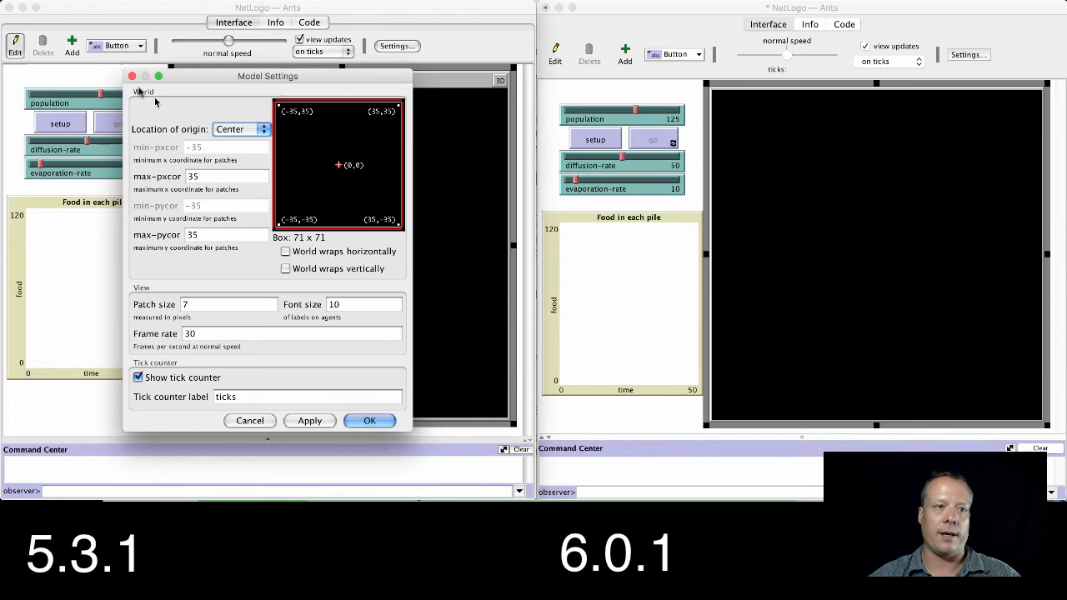
click(371, 420)
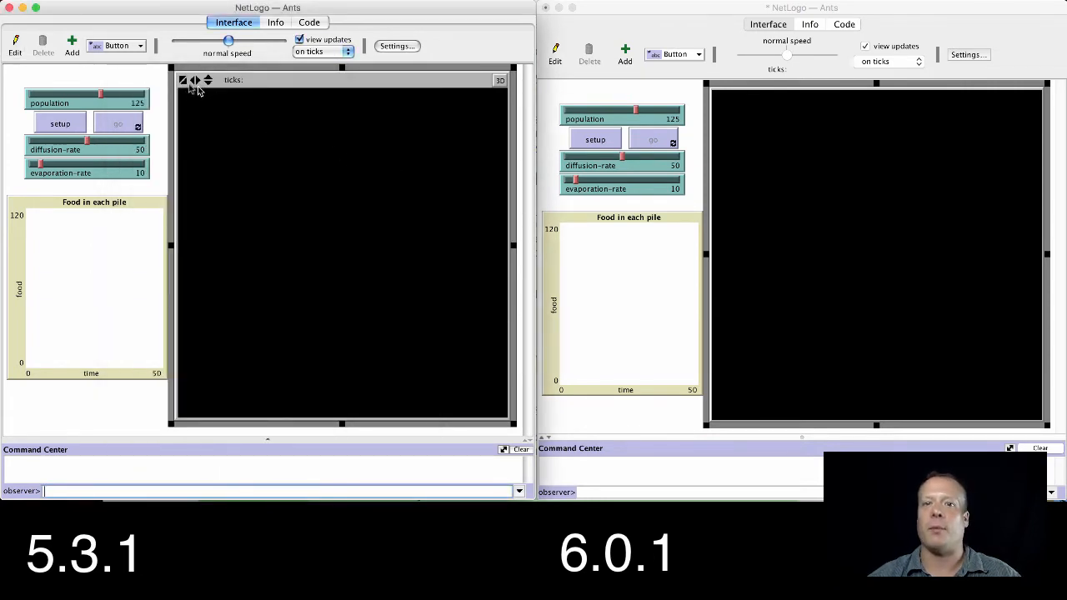
mouse_move(248, 122)
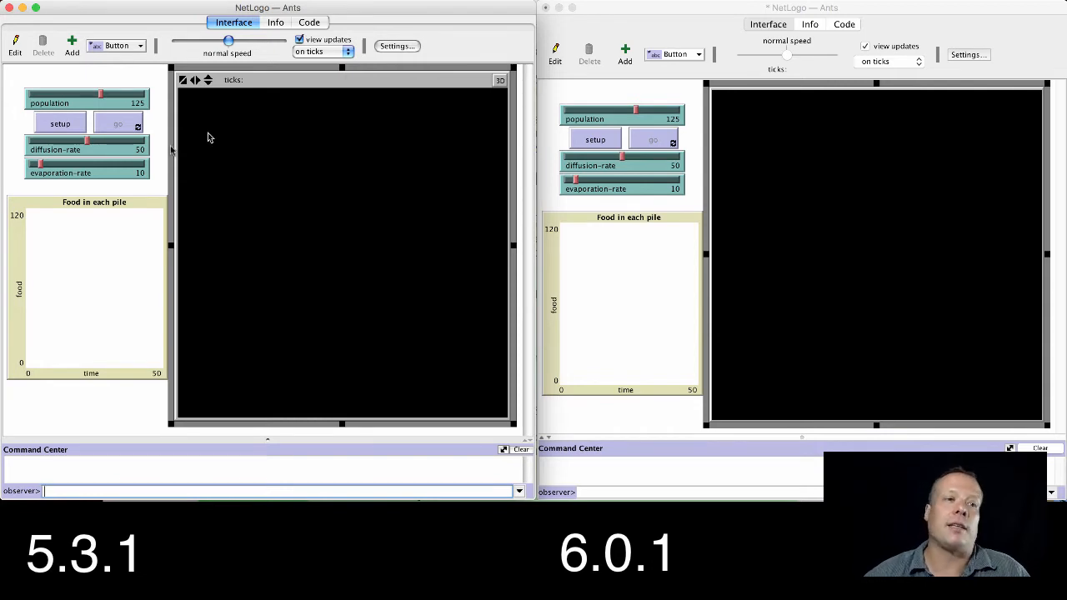
Step: Set up the ants and food piles in 5.3.1 and start the simulation running
click(117, 123)
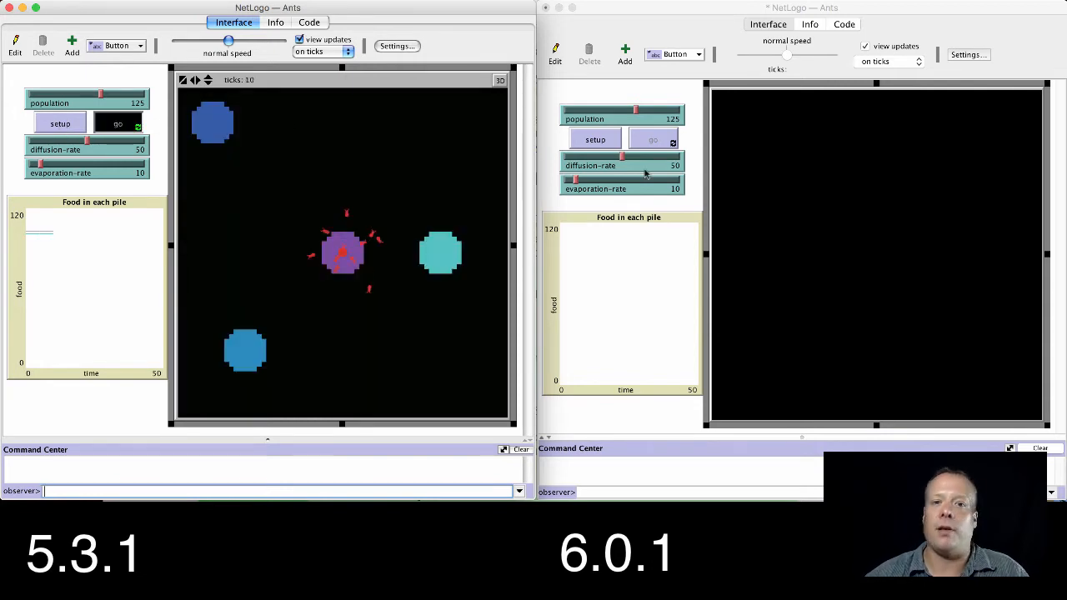
click(650, 140)
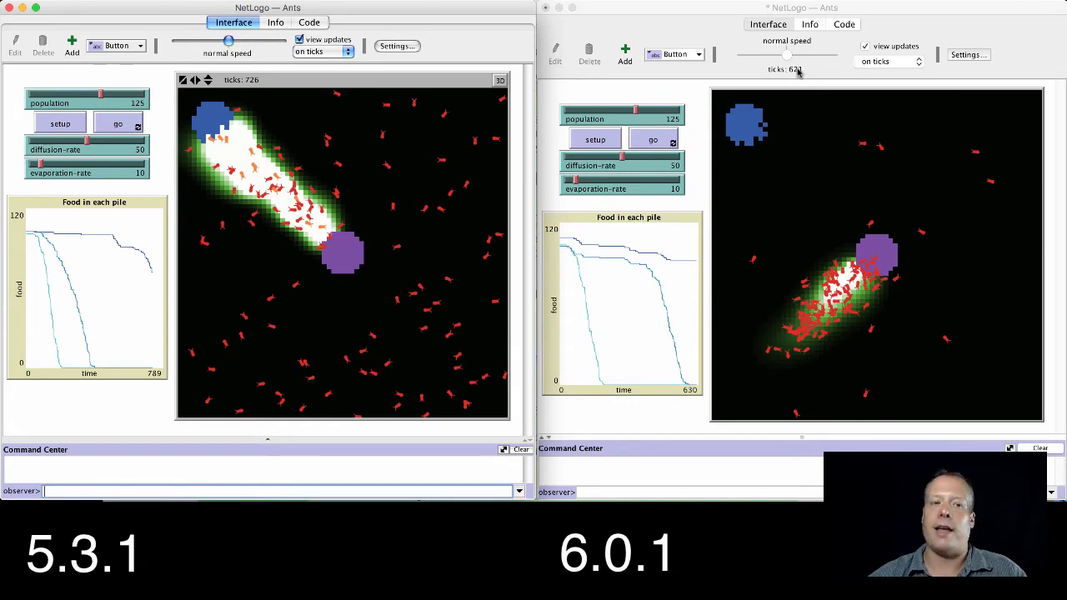
Step: Show the Ants Info documentation in the 6.0.1 window and then in the 5.3.1 window
click(810, 25)
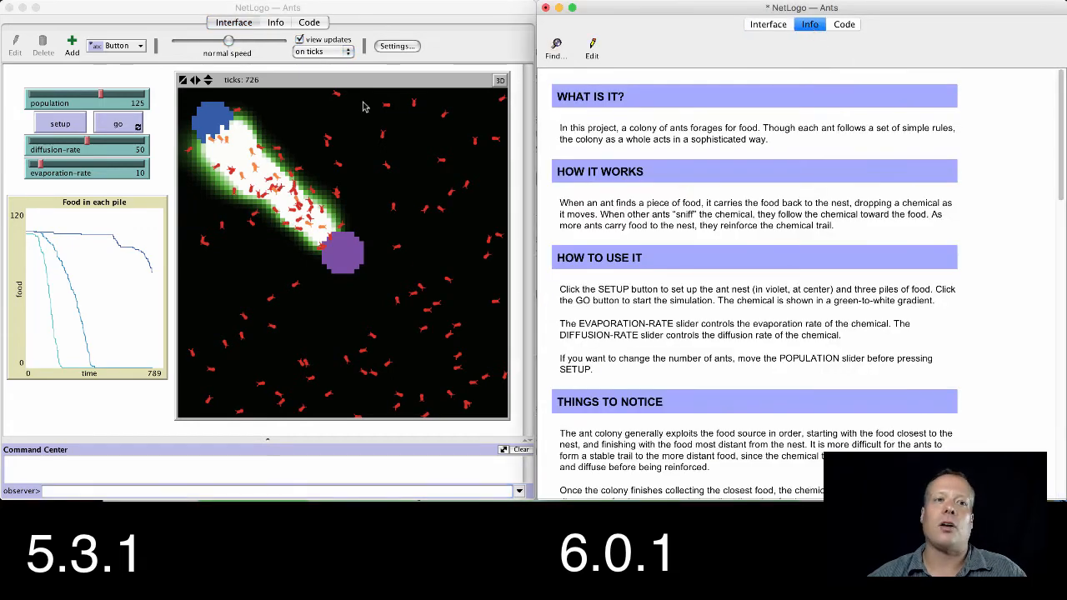
click(276, 23)
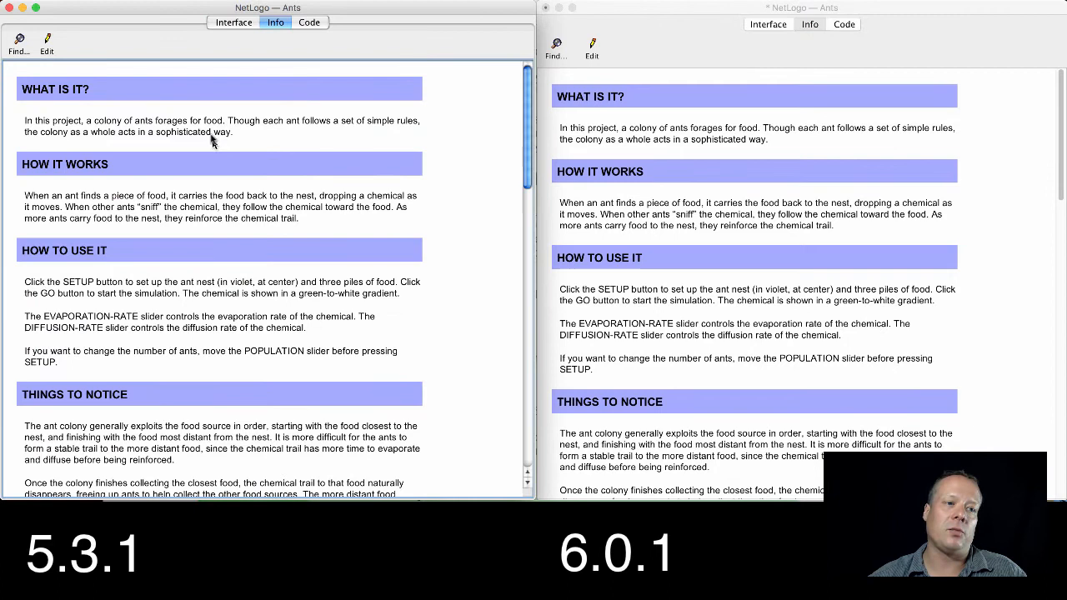
mouse_move(306, 172)
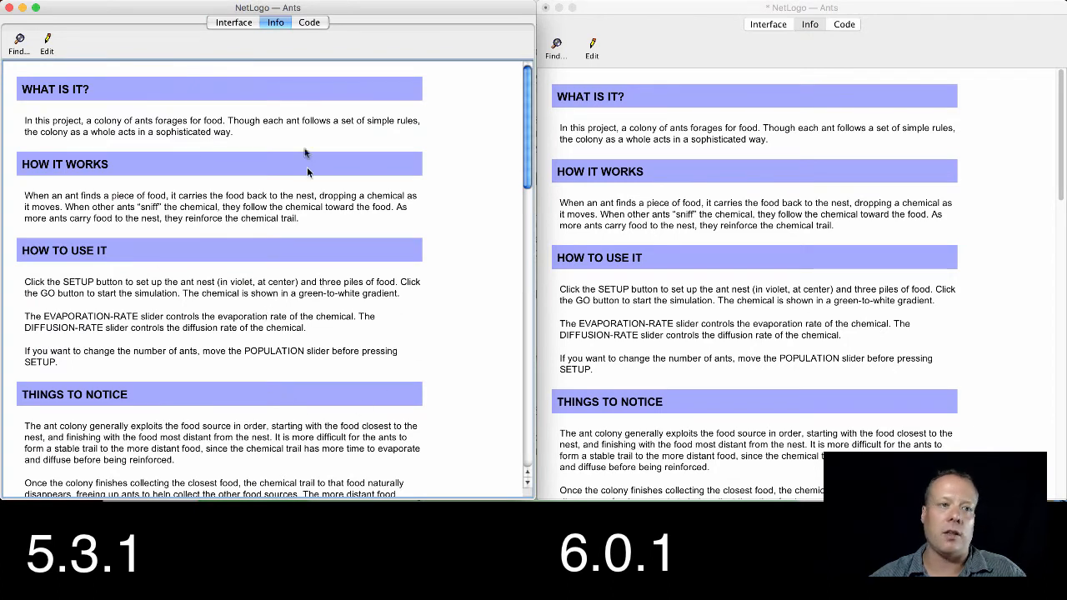
mouse_move(796, 250)
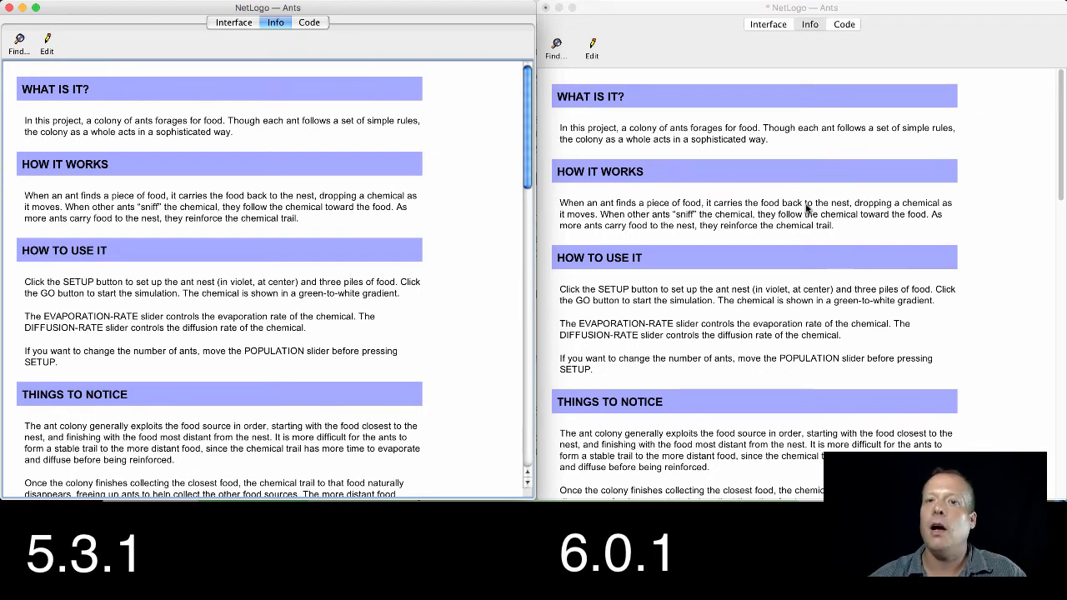
Step: Show the Ants code in 5.3.1 and 6.0.1, folding and unfolding the 6.0.1 setup procedure
click(308, 23)
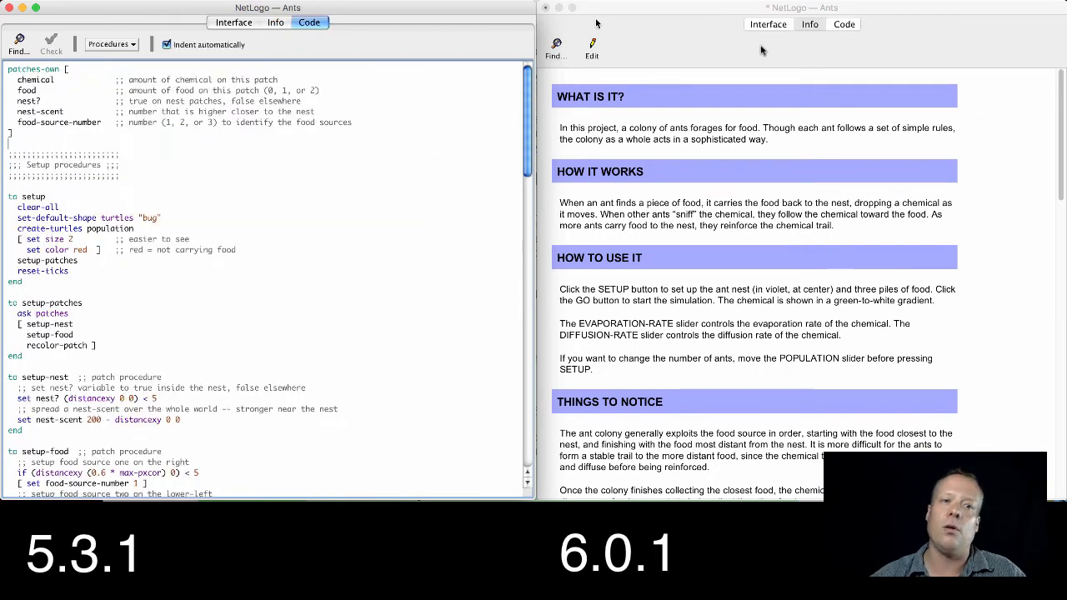
click(843, 25)
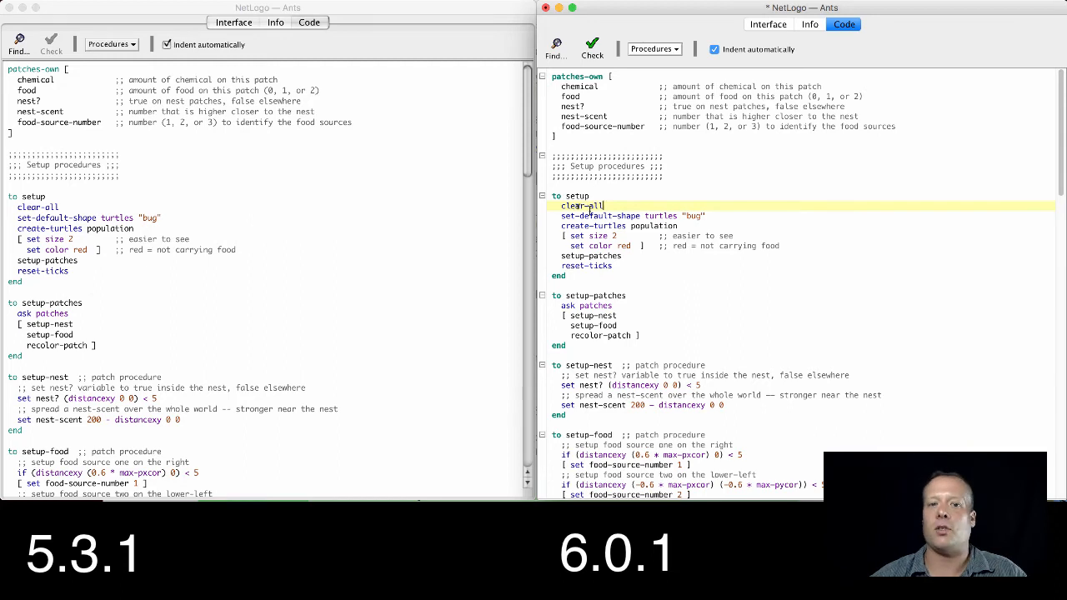
click(542, 197)
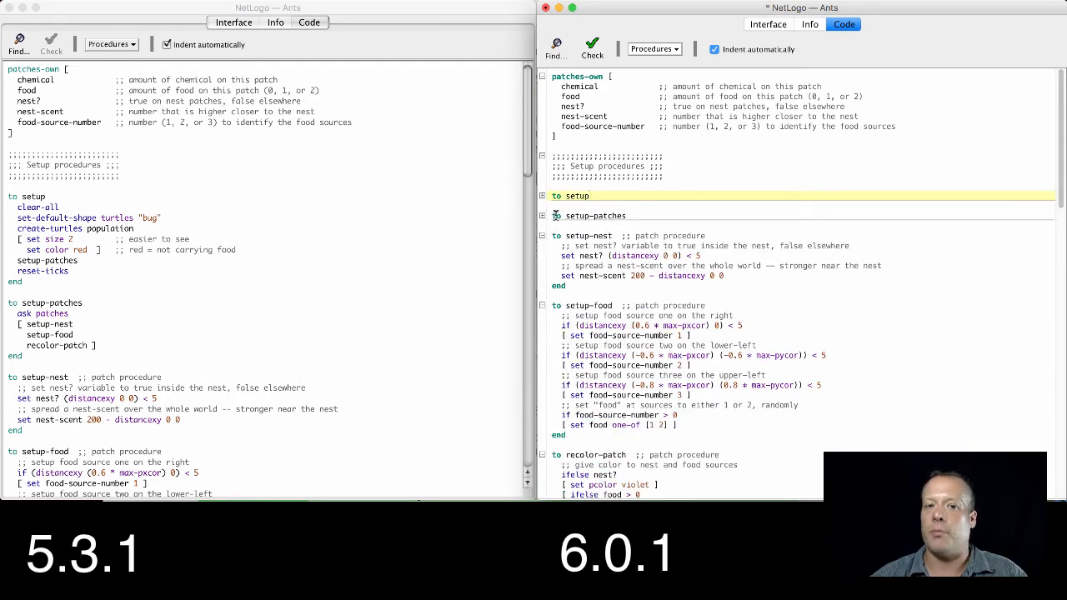
click(544, 197)
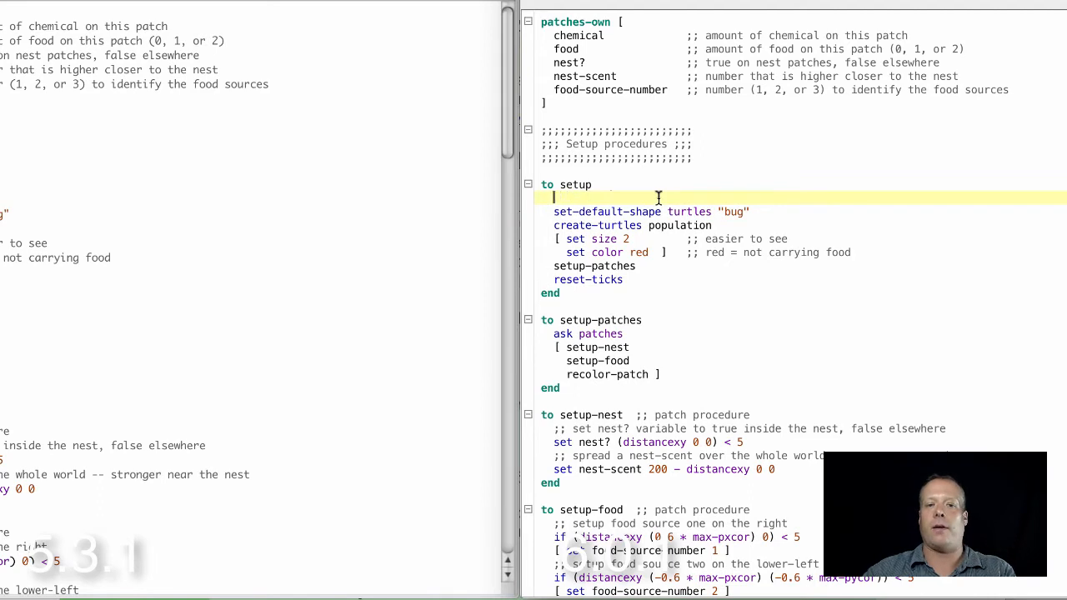
Step: Type clear in the empty setup line and complete it to clear-all from the autocomplete popup
text(clear)
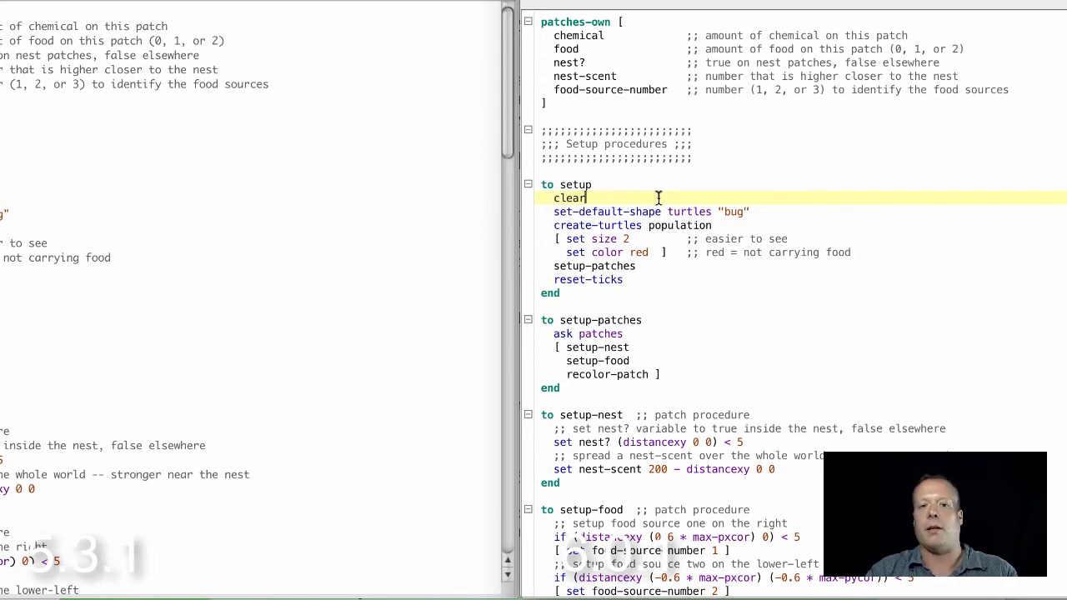
text(clear)
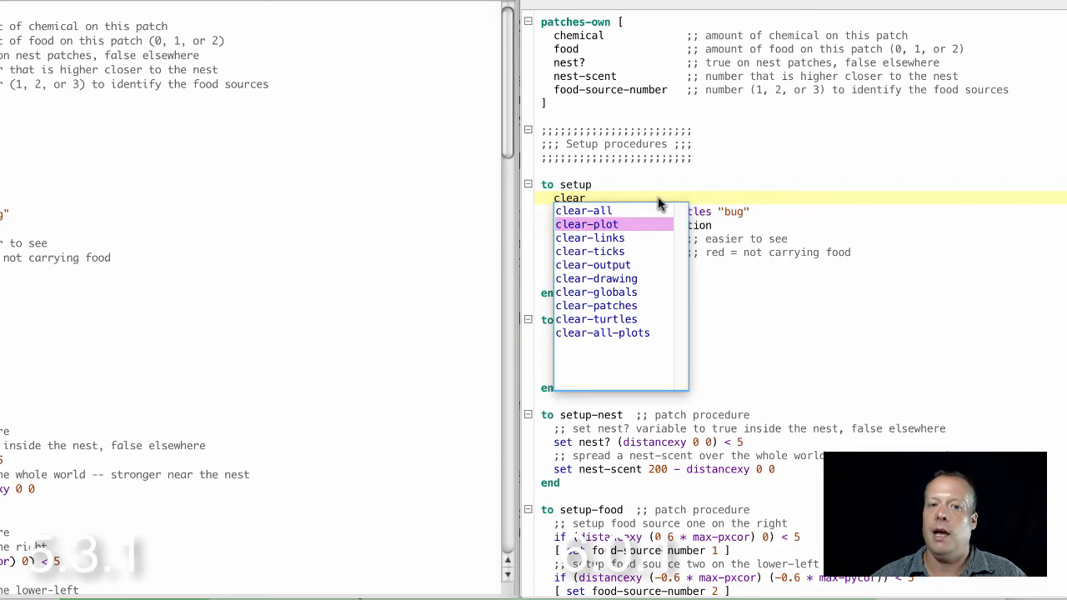
click(581, 210)
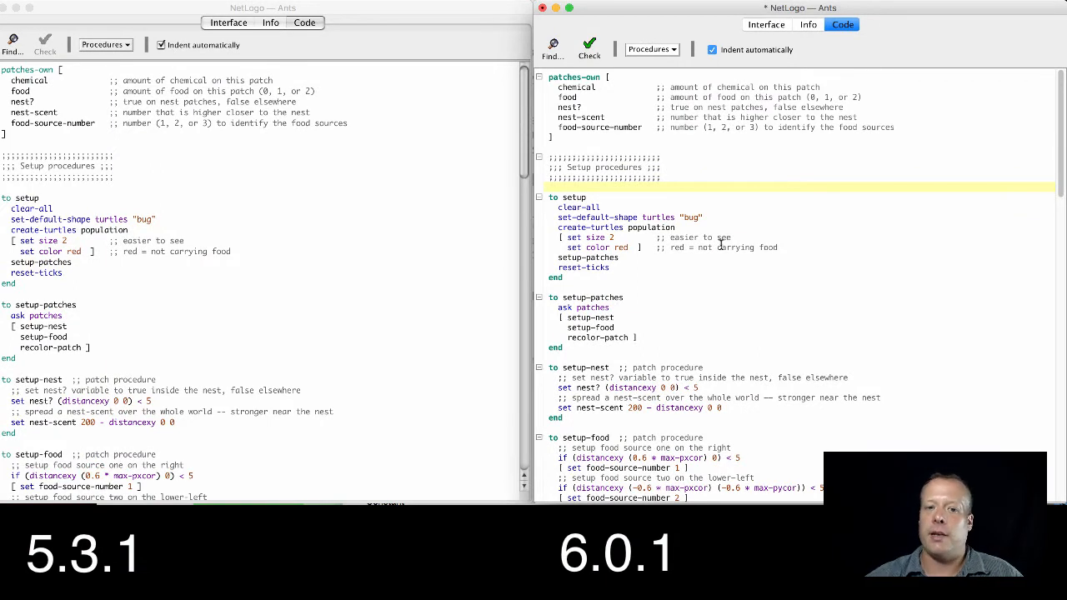
Step: Scroll to setup-food in 6.0.1 and look up where food-source-number is declared
scroll(down, 3)
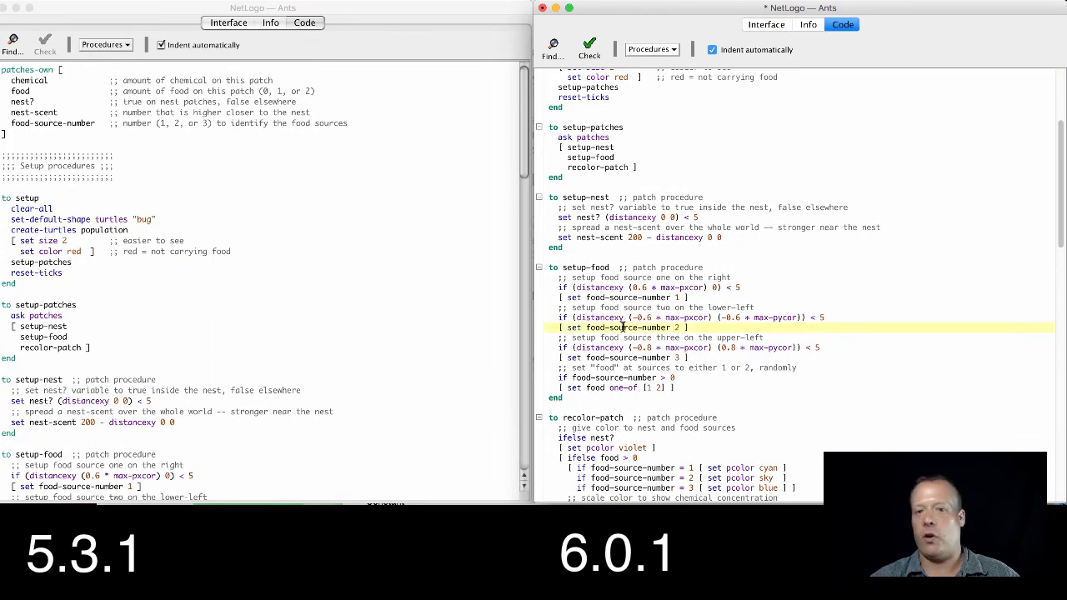
right_click(634, 327)
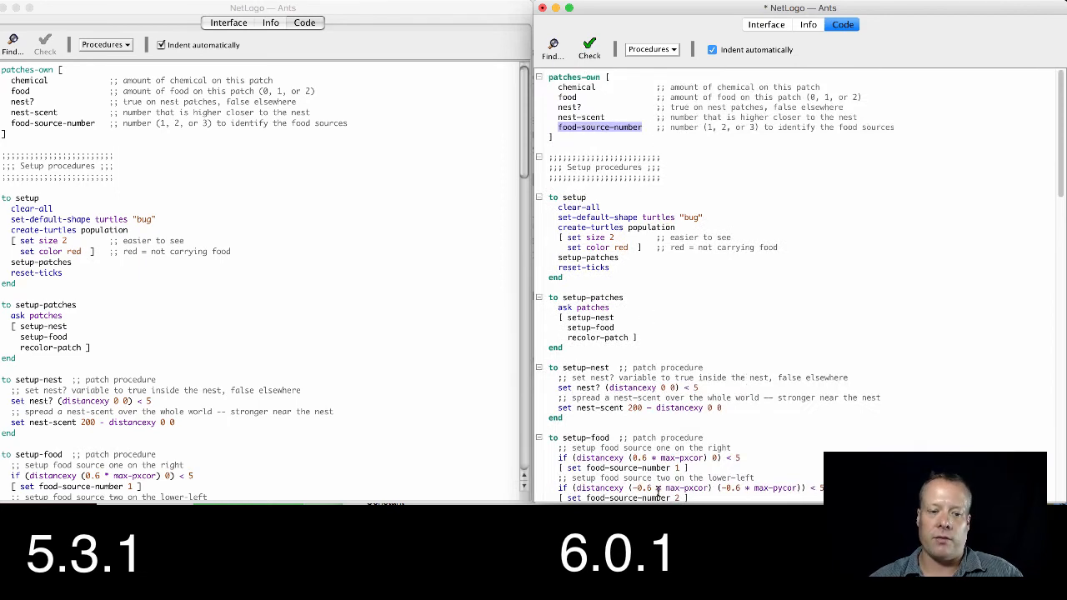
mouse_move(650, 265)
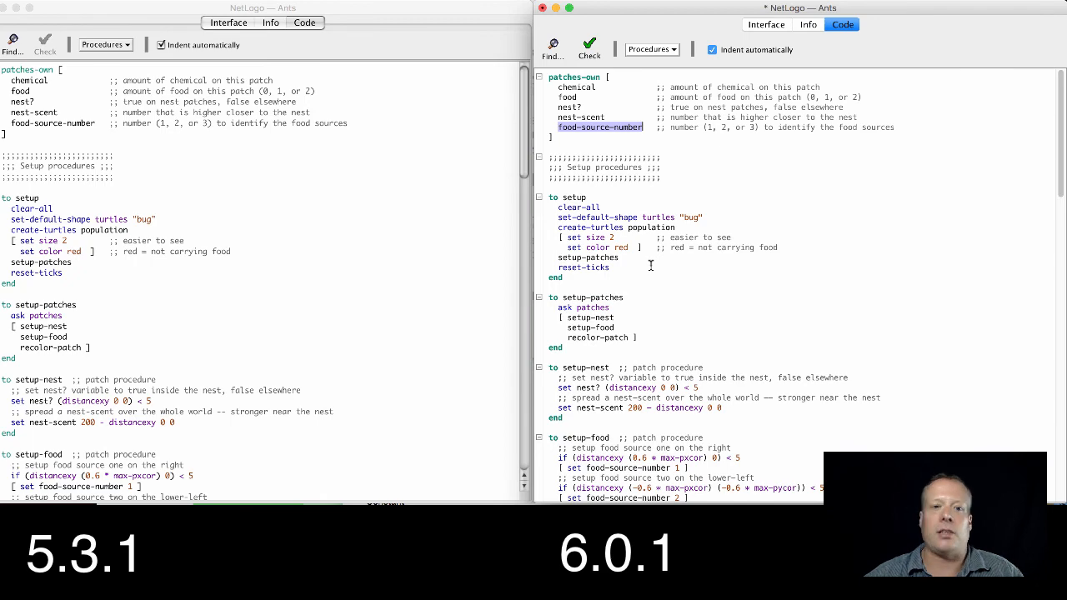
scroll(down, 3)
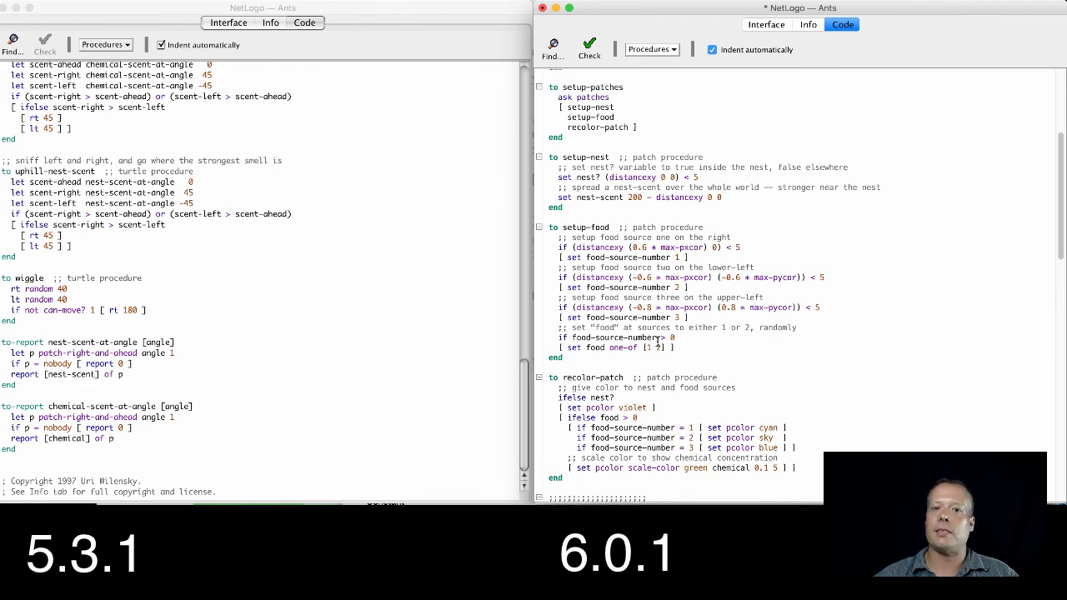
scroll(down, 3)
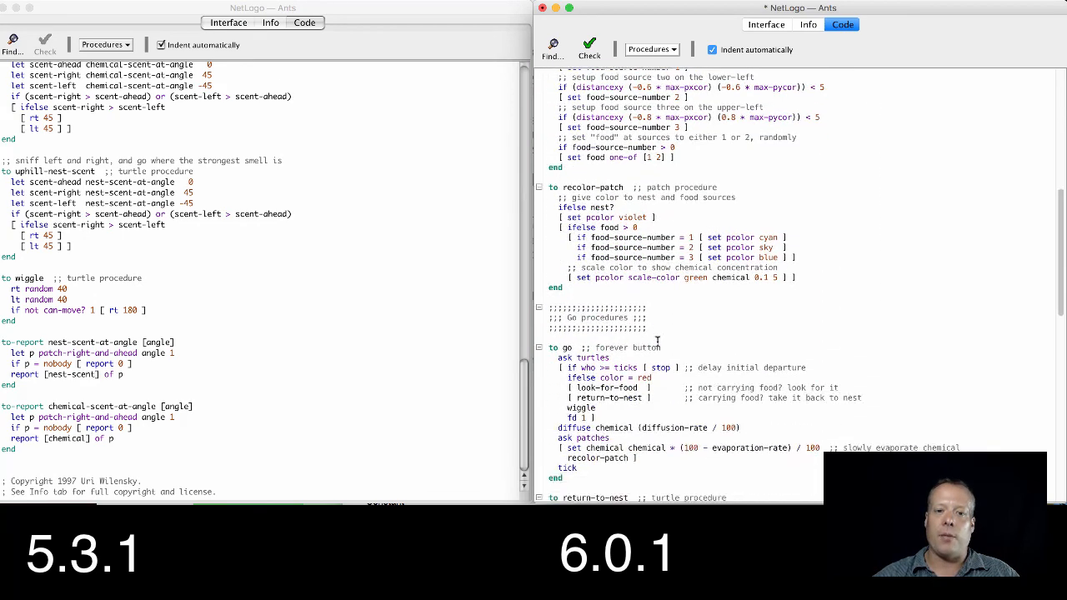
scroll(down, 3)
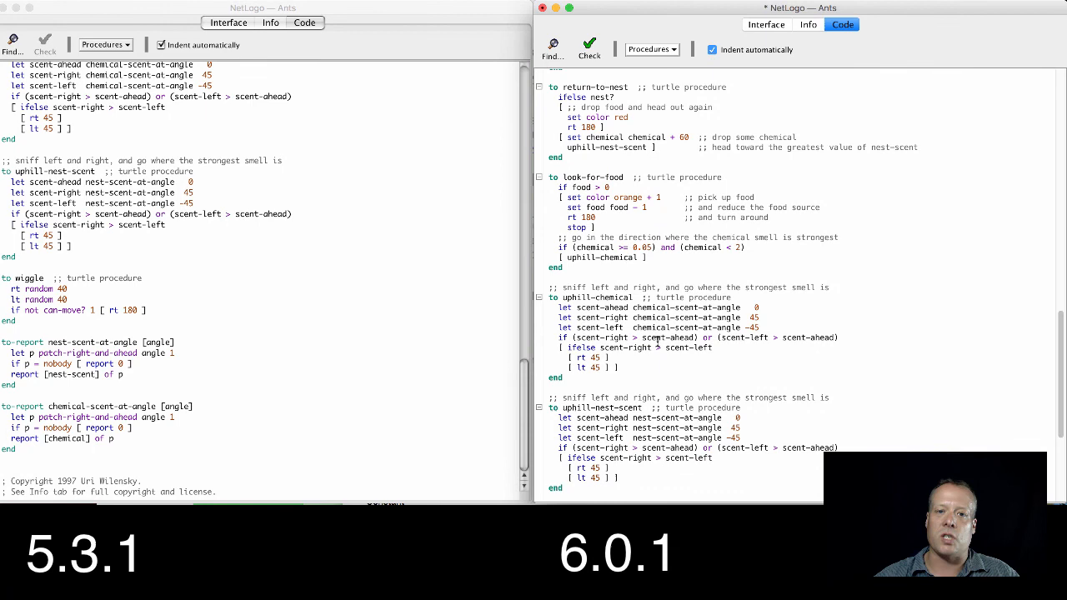